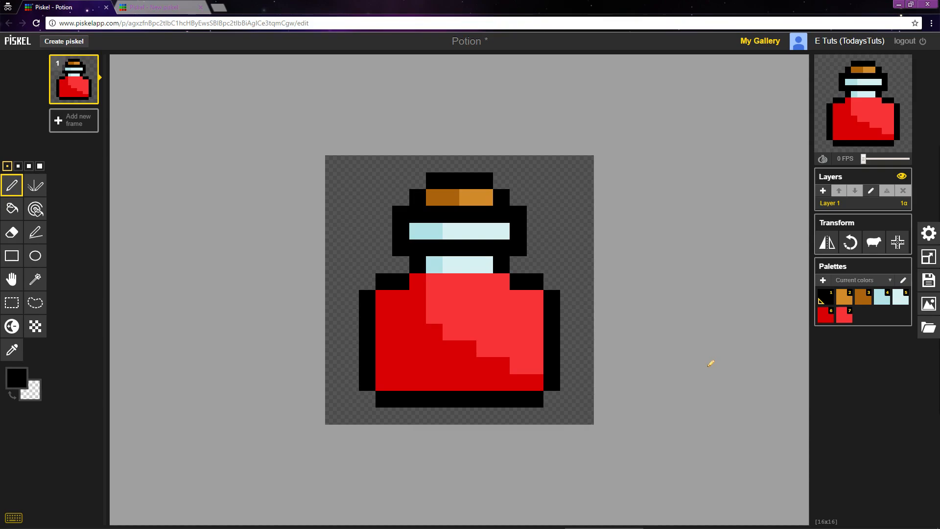
- Switch to the 'New Piskel' tab with the empty 16x16 canvas
click(162, 8)
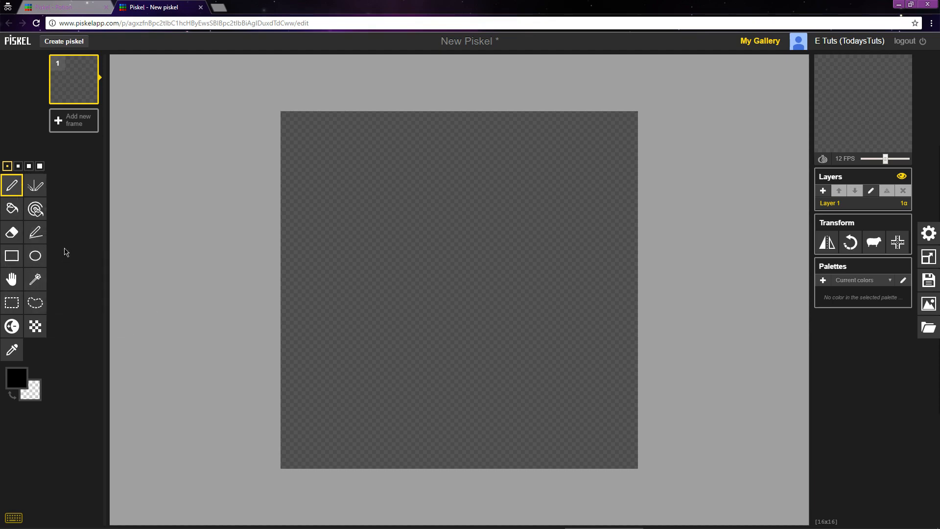
mouse_move(12, 209)
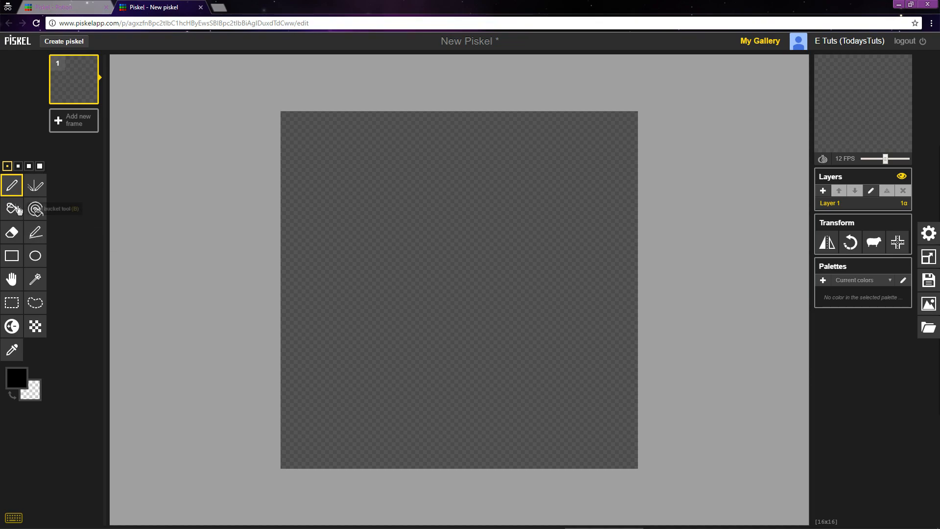
mouse_move(11, 185)
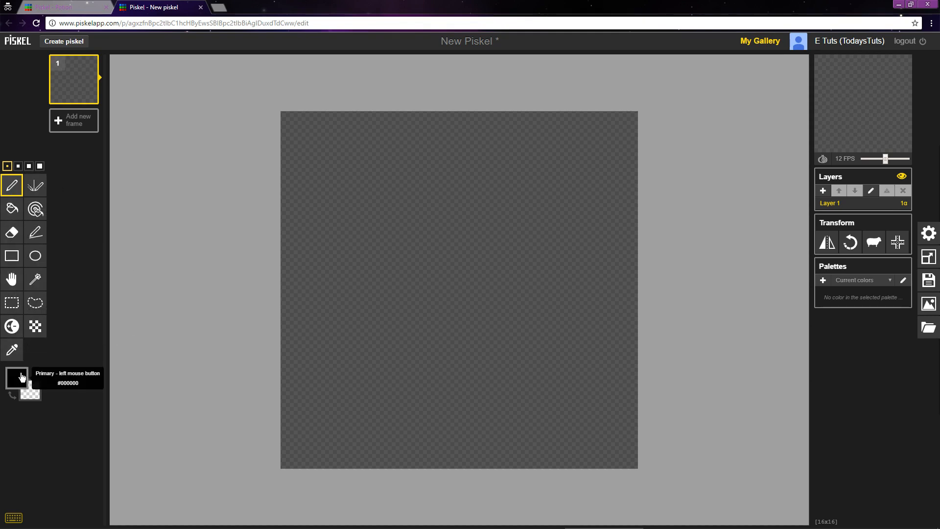
- Confirm the primary drawing colour is black (#000000)
click(16, 376)
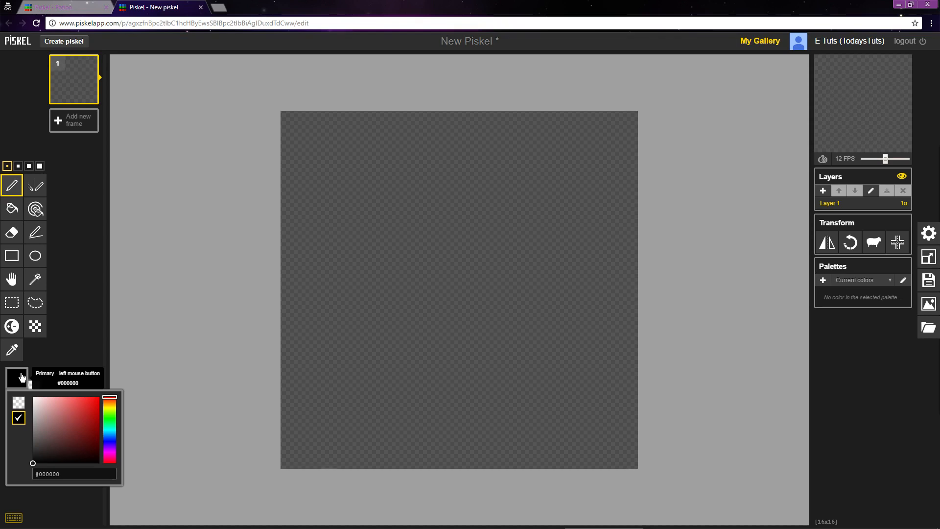
mouse_move(69, 346)
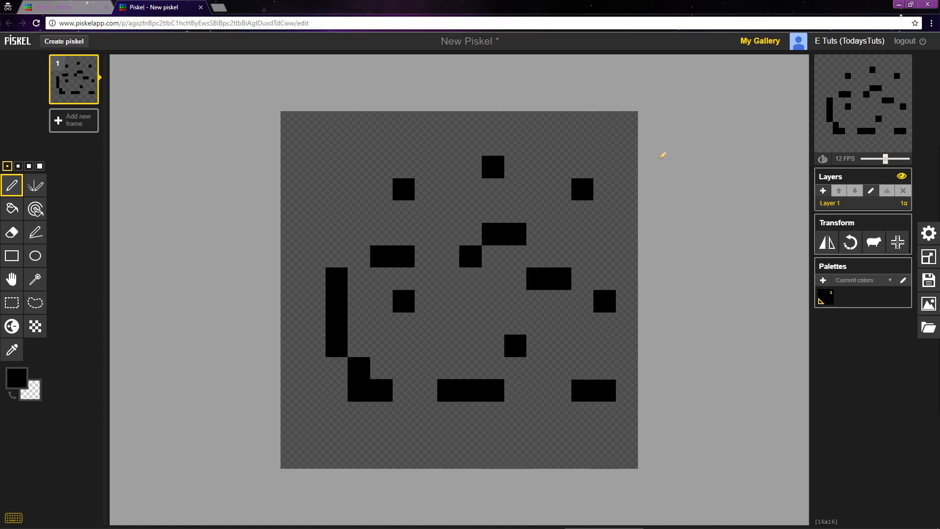
mouse_move(713, 152)
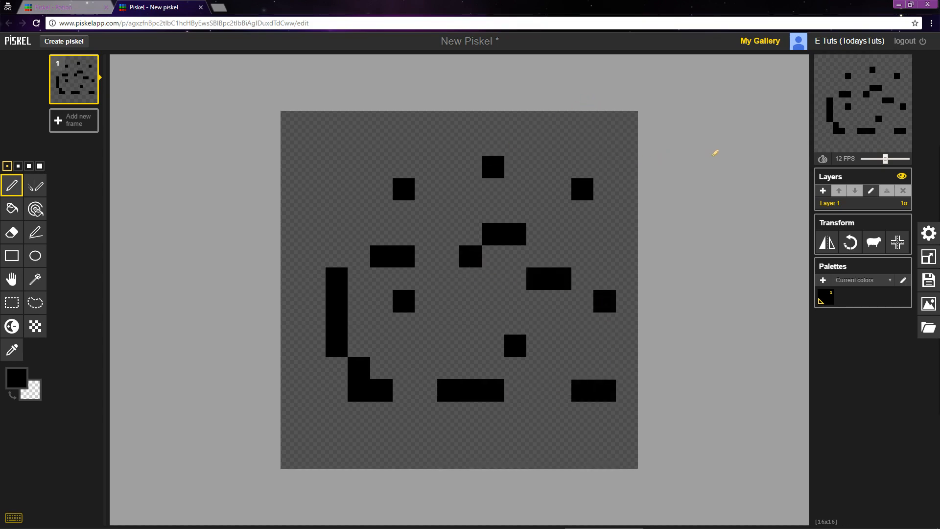
mouse_move(11, 232)
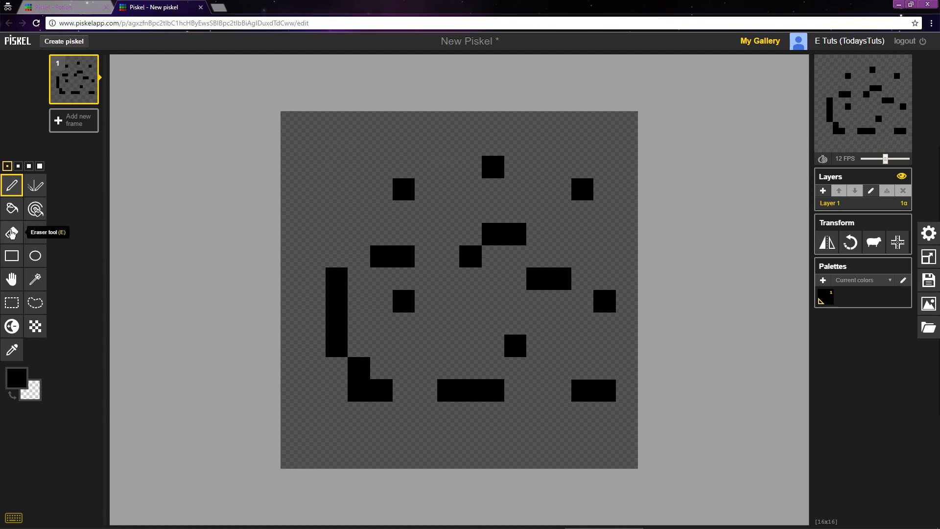
- Erase all the scattered black test pixels with the Eraser tool
click(11, 233)
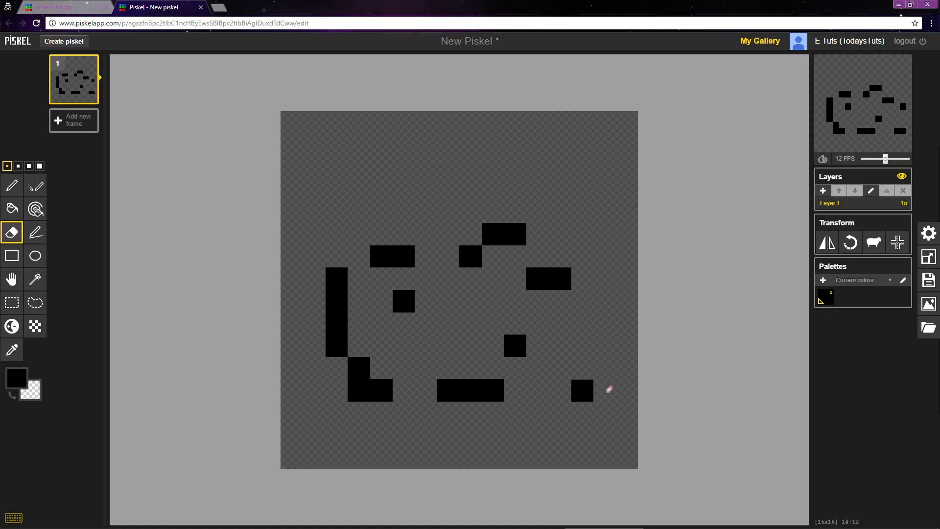
drag(608, 388, 317, 263)
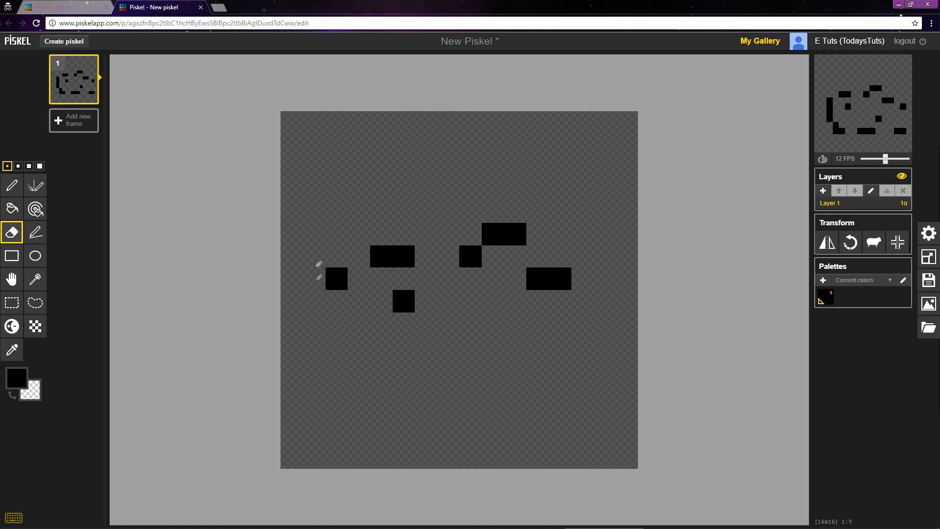
drag(326, 270, 555, 285)
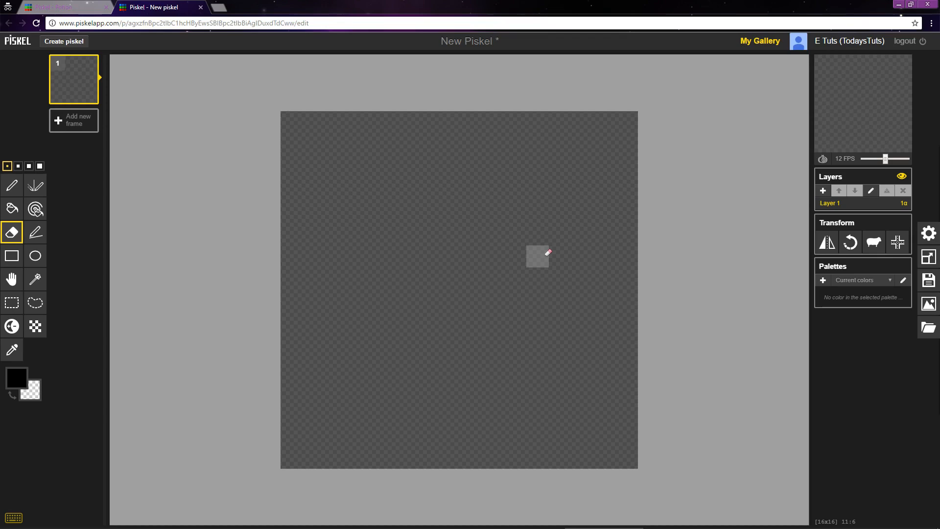
mouse_move(17, 166)
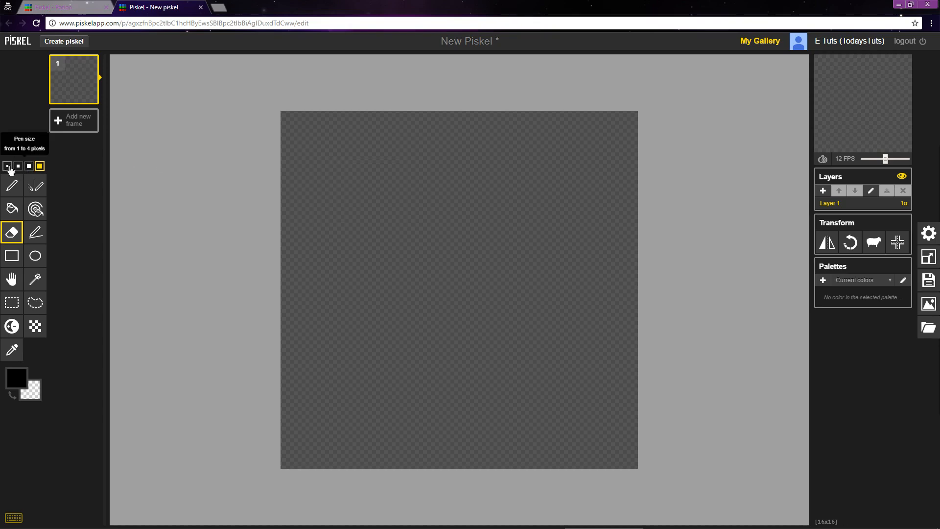
- Set a 1-pixel pen size and select the Pen tool
click(7, 166)
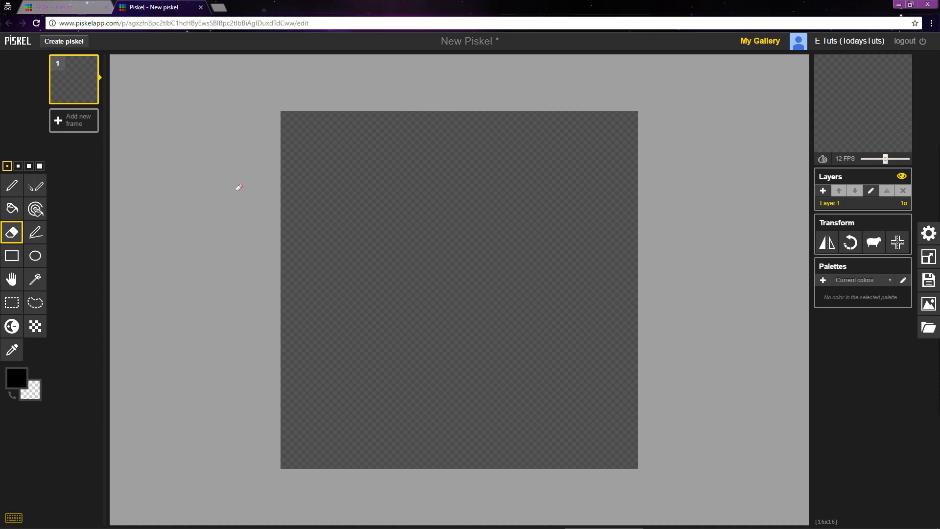
click(11, 184)
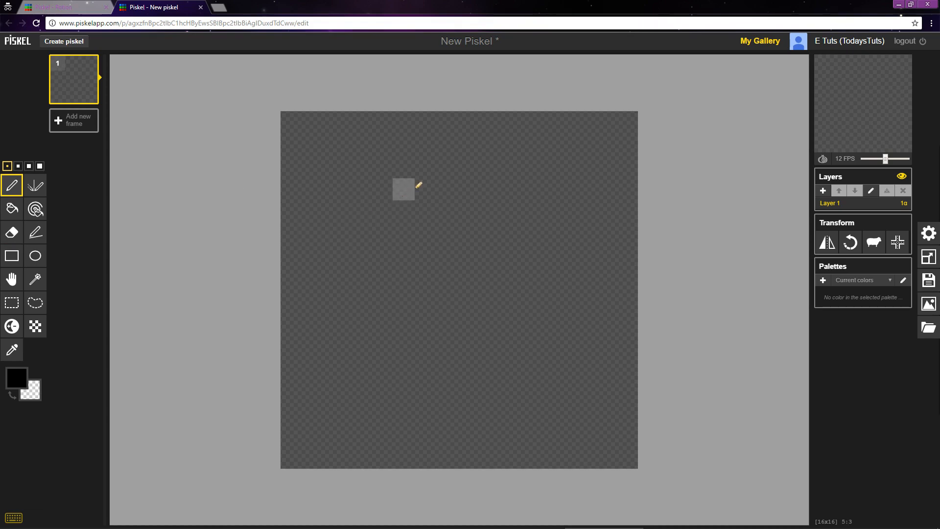
- Draw the cork's four-pixel top bar with a pixel below its left end
click(448, 144)
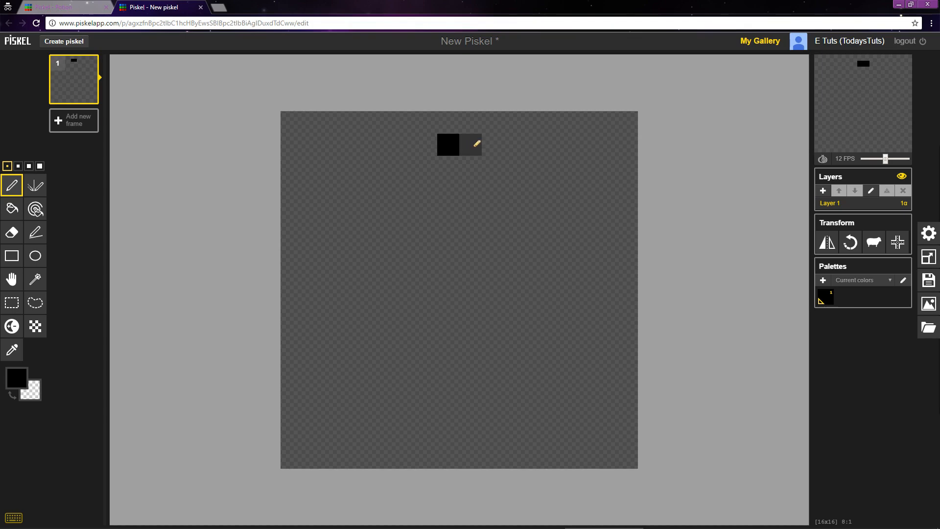
drag(447, 144, 492, 145)
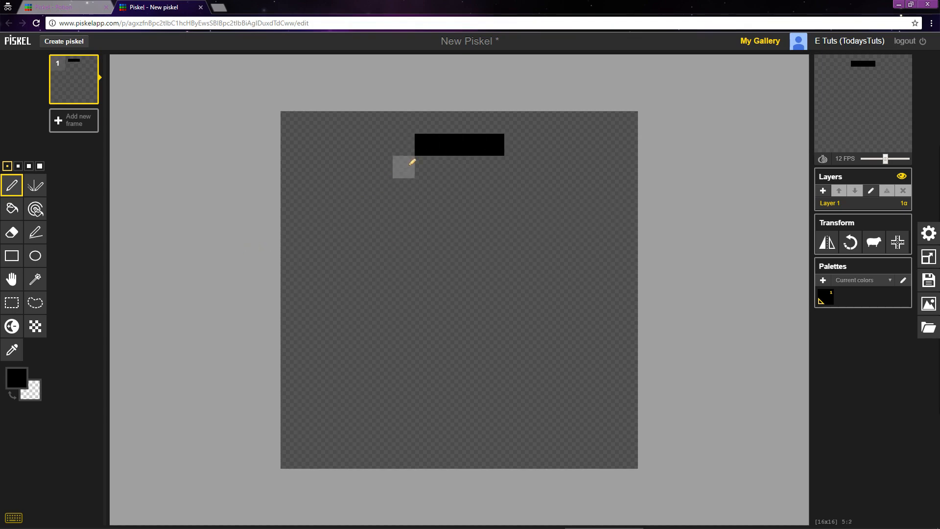
click(515, 166)
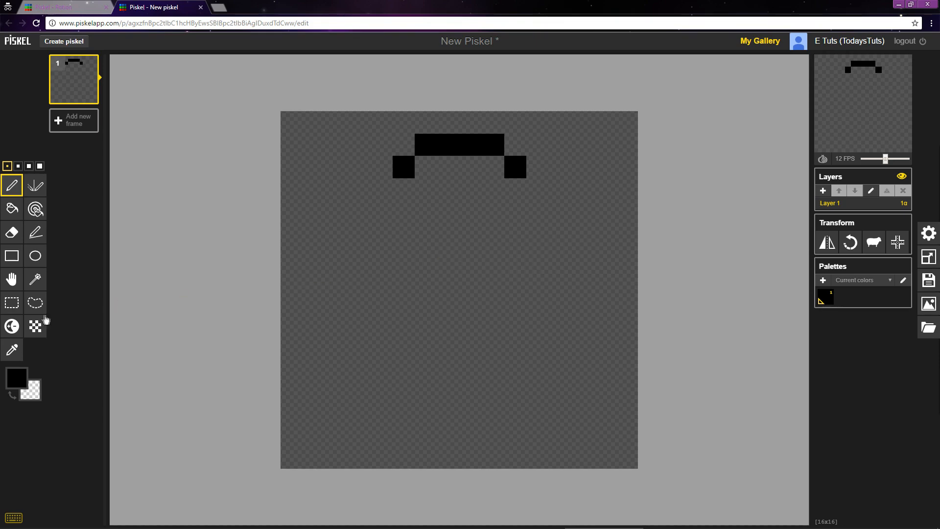
mouse_move(11, 256)
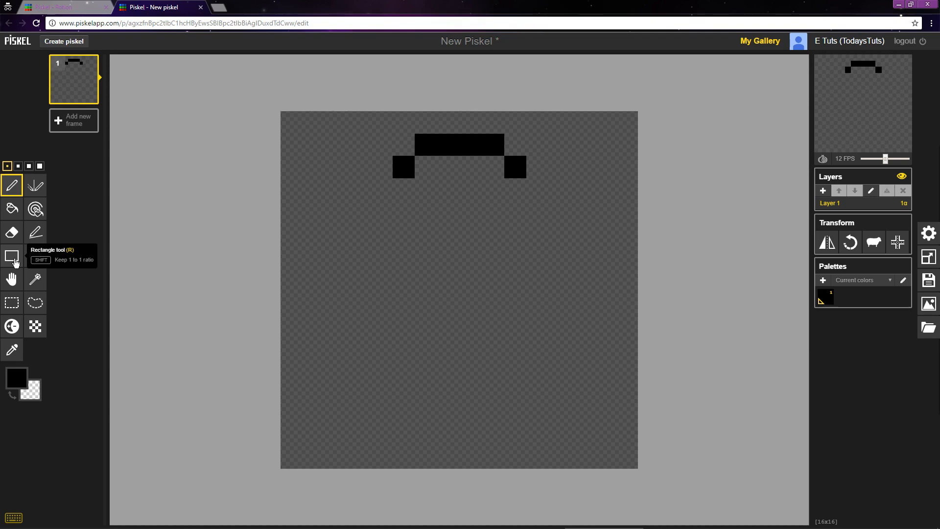
- Draw an 8x3 hollow rectangle below the cork with the Rectangle tool
click(12, 255)
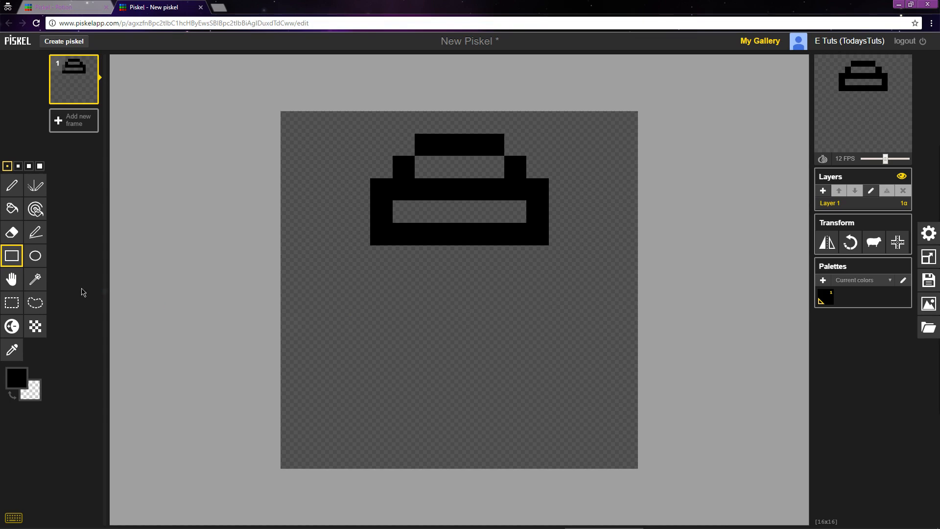
click(514, 212)
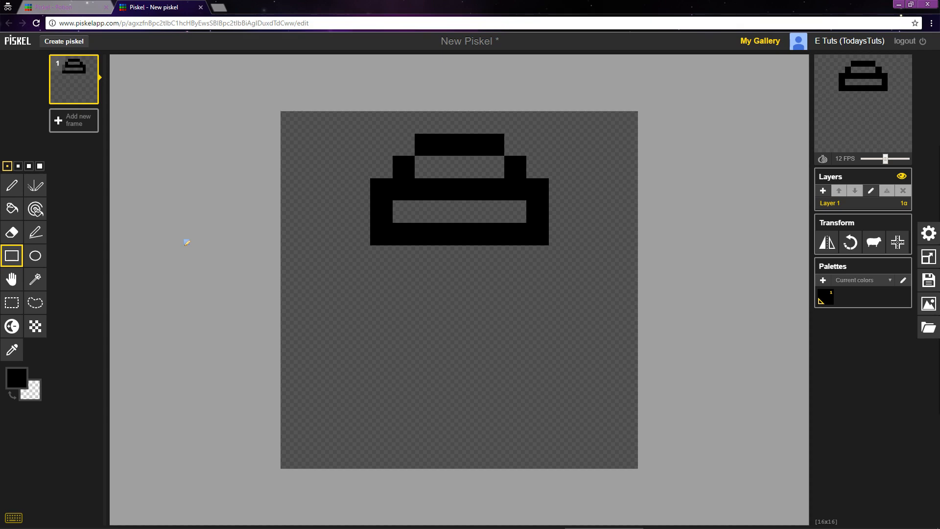
mouse_move(35, 185)
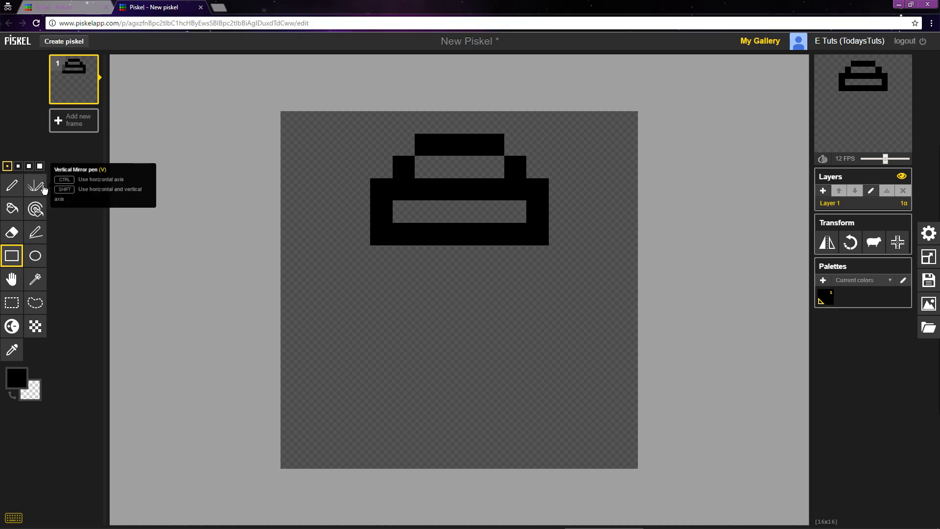
- Select the Vertical Mirror pen for symmetric drawing
click(35, 185)
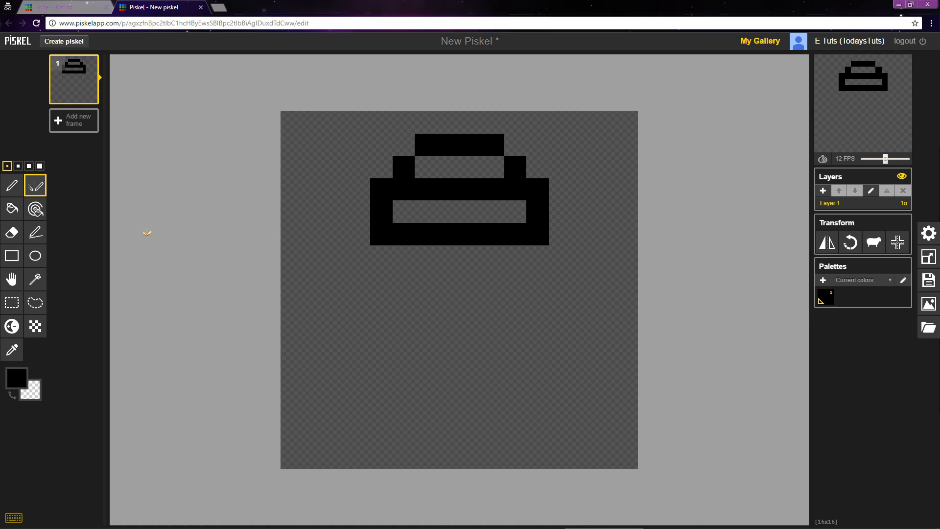
mouse_move(202, 236)
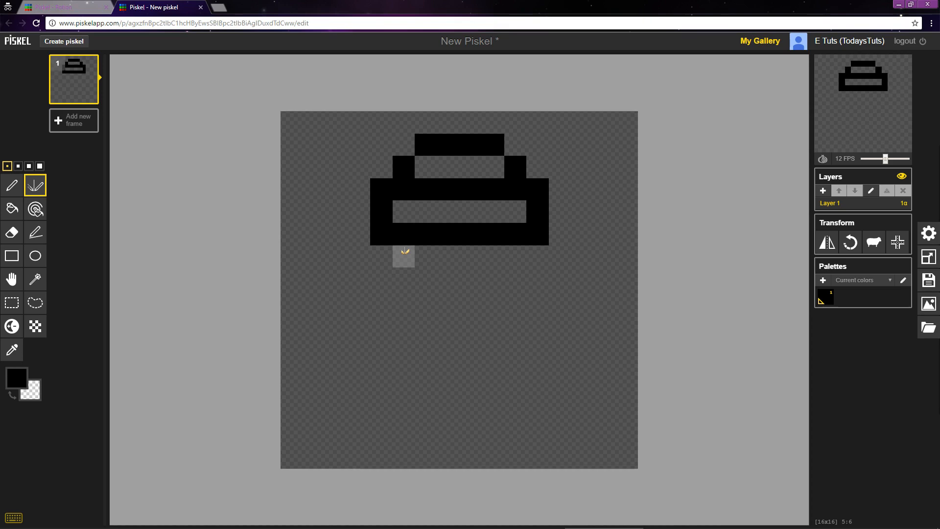
- Add mirrored neck pixels, outward shoulder steps and both long vertical sides
click(514, 257)
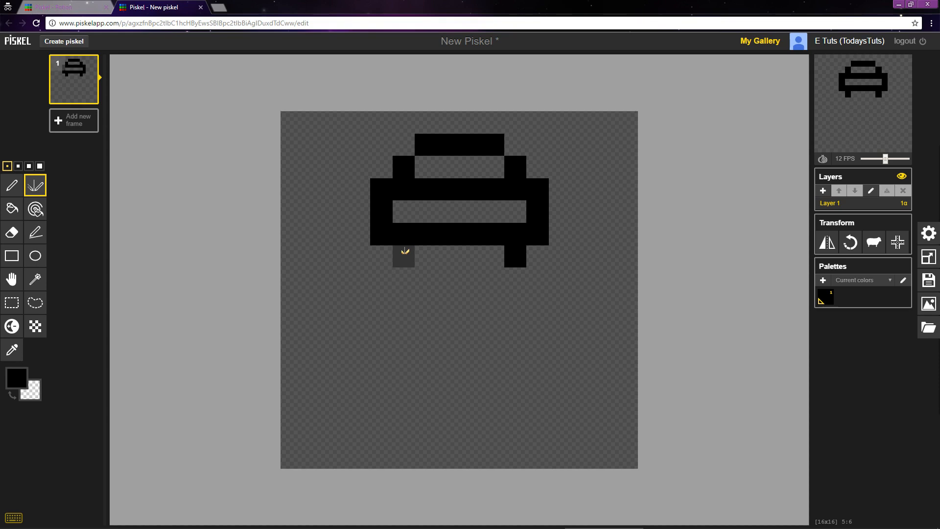
mouse_move(377, 277)
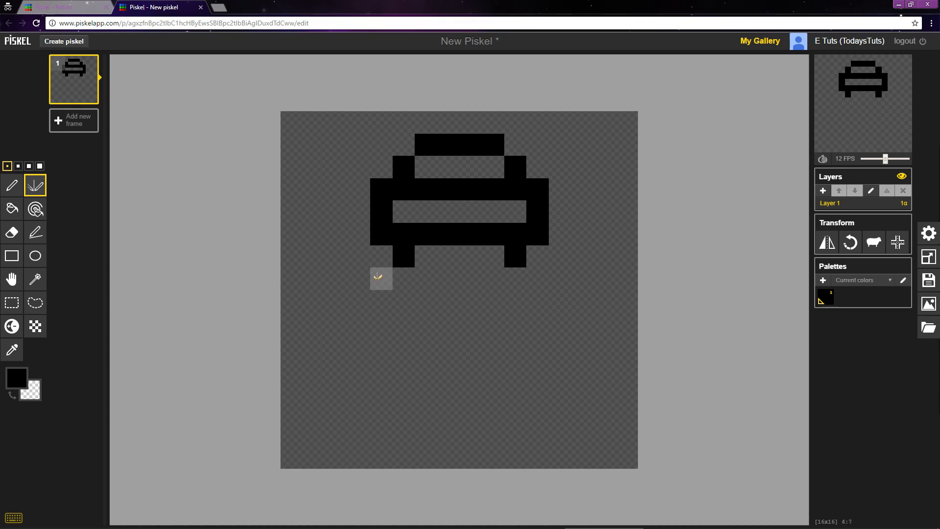
click(381, 279)
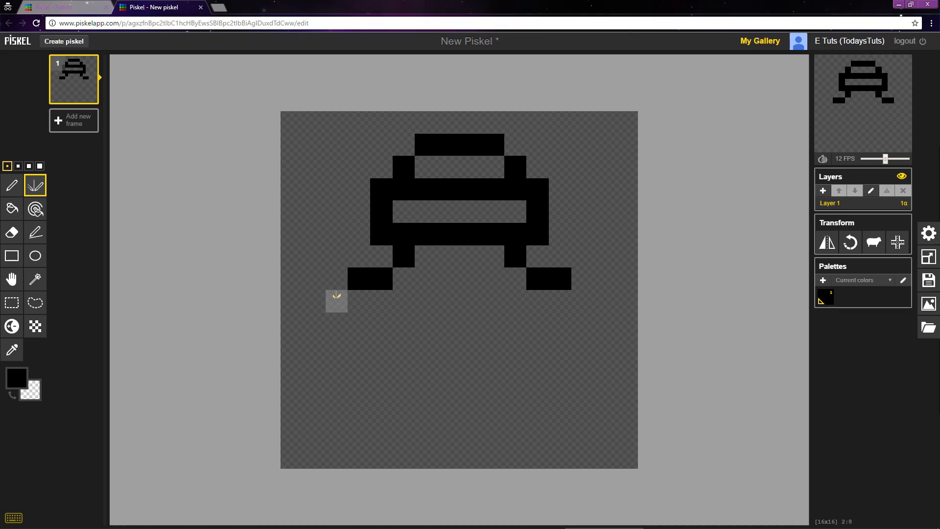
drag(337, 282, 336, 377)
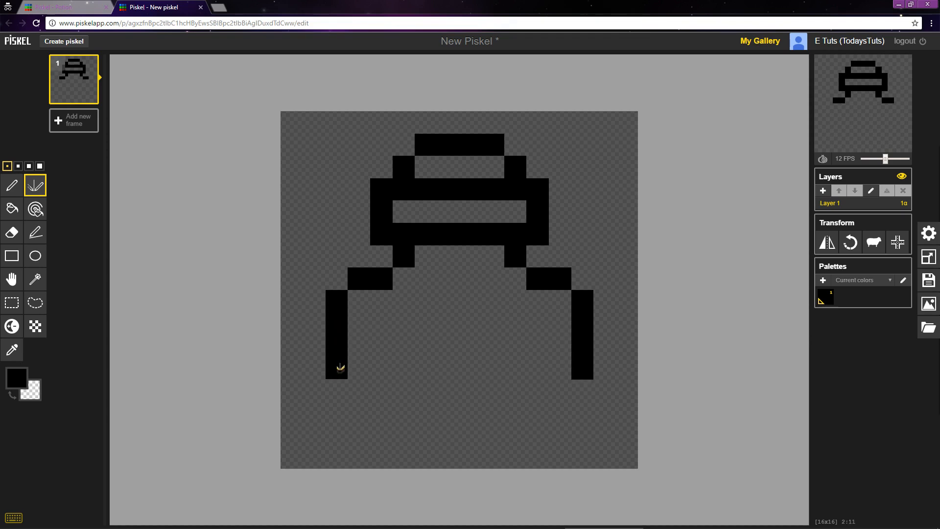